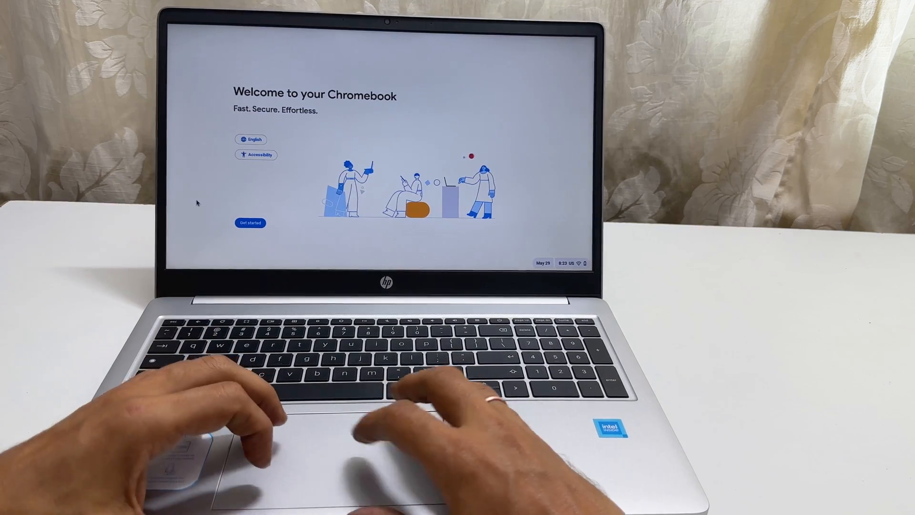
- Start setup and connect to the BSNL_FTTH_5G Wi-Fi network with its password
click(249, 222)
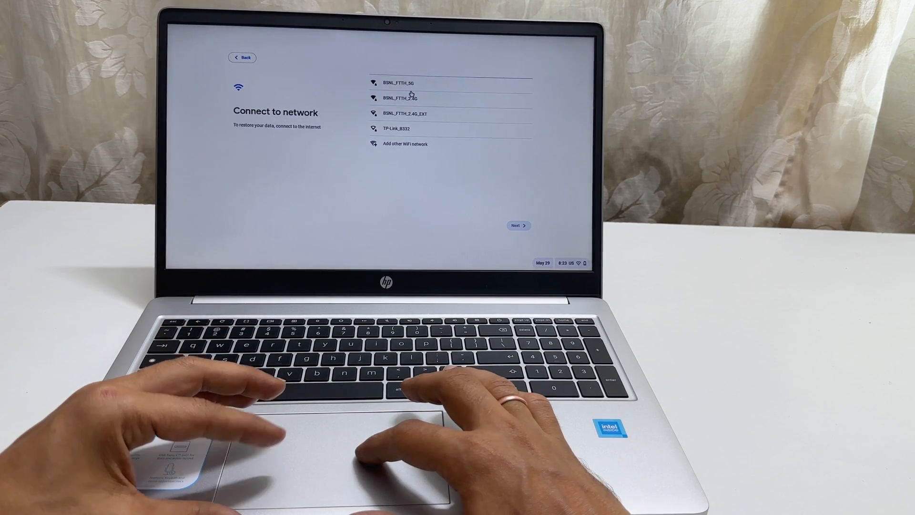
click(397, 82)
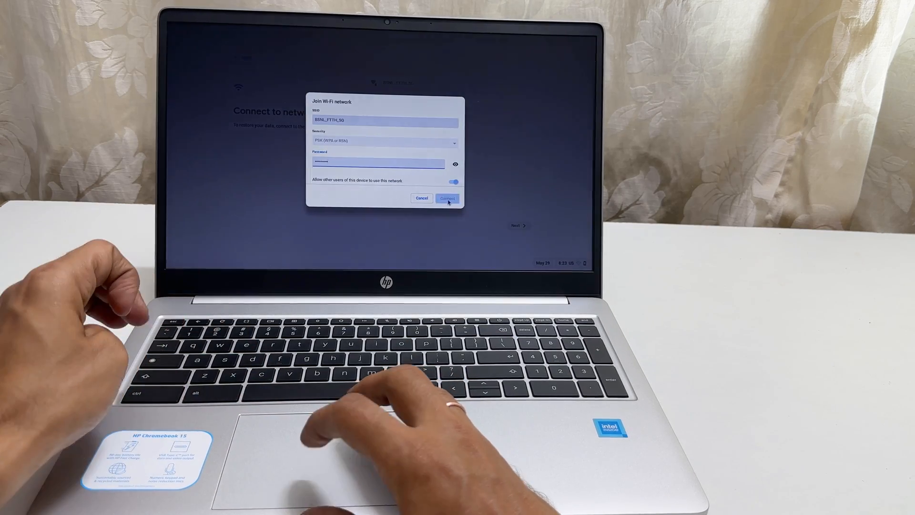
click(447, 198)
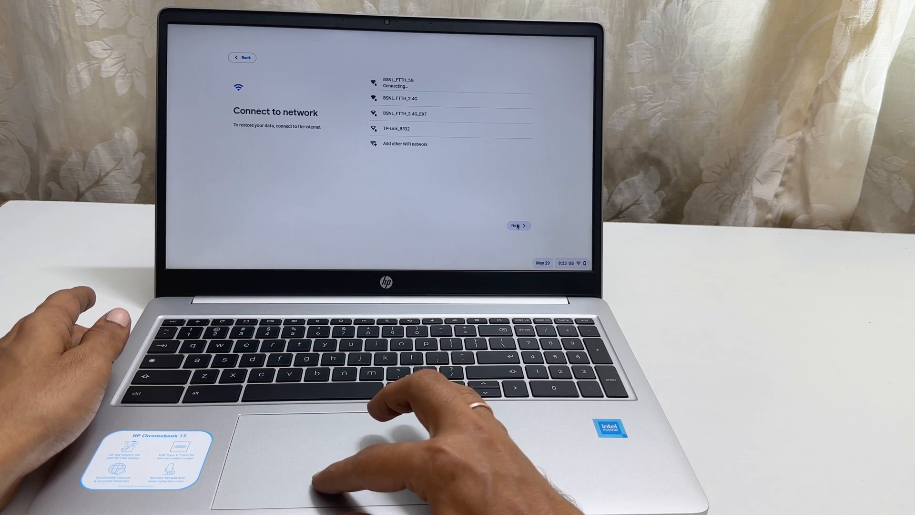
- Accept Google's terms of service, with optional diagnostic and usage data sharing left on
click(516, 226)
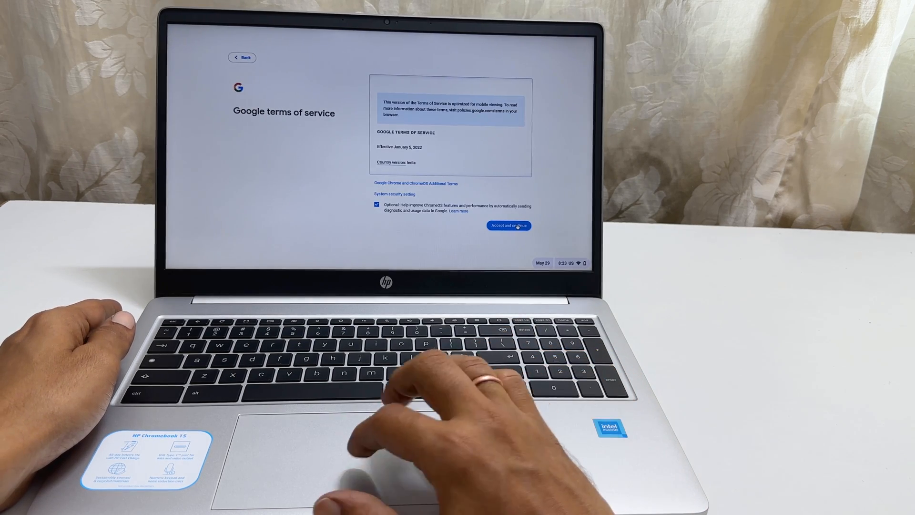
scroll(down, 3)
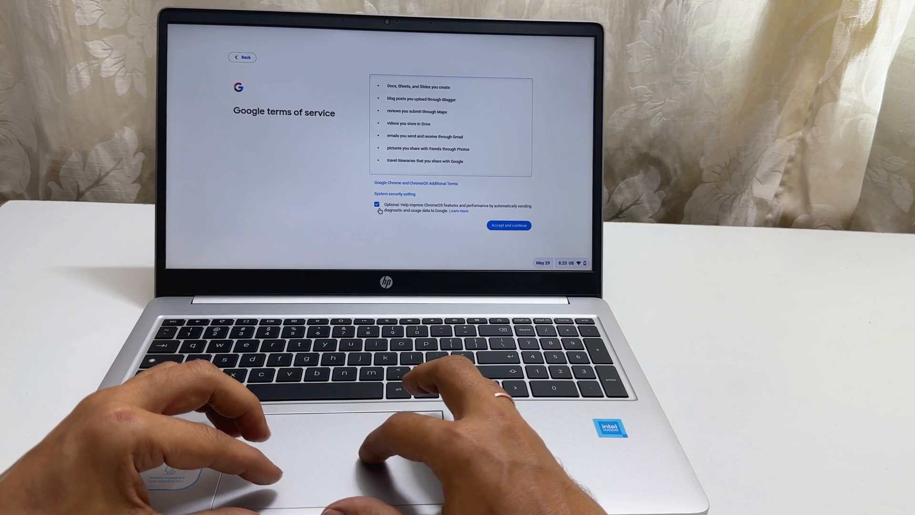
click(377, 205)
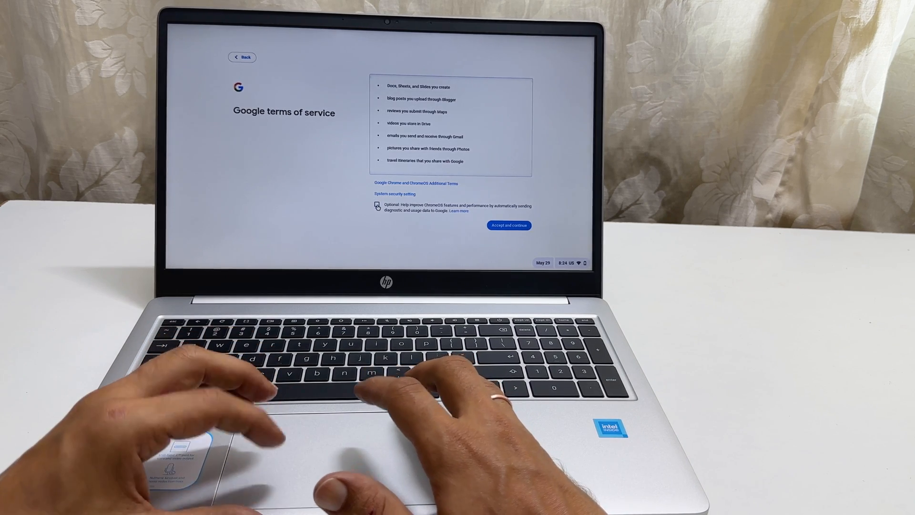
click(377, 205)
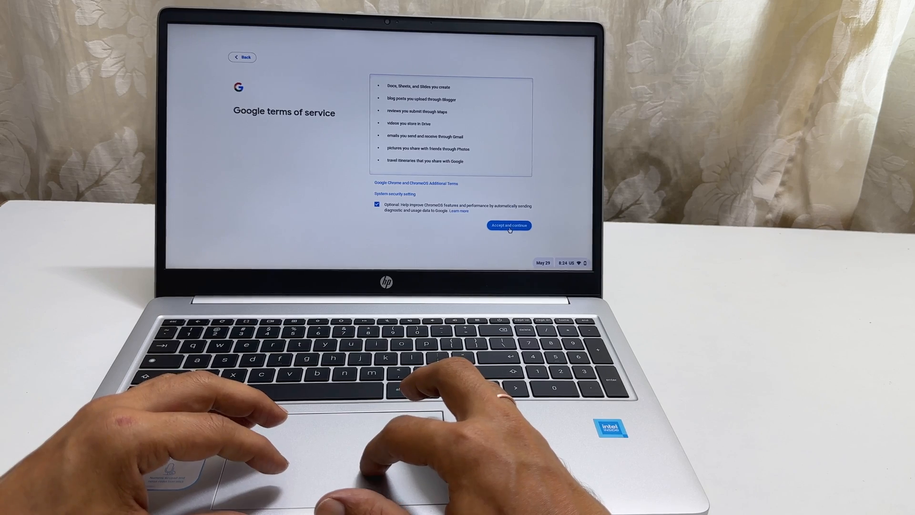
click(508, 225)
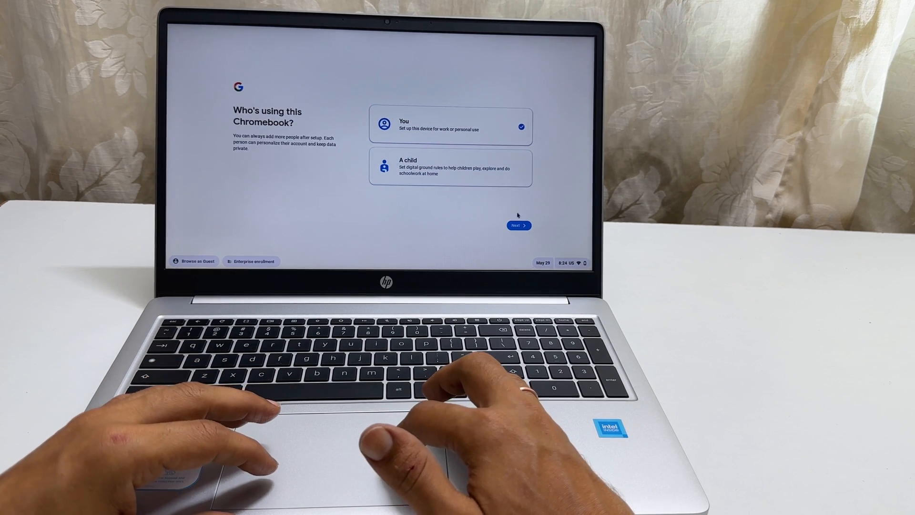
- Choose personal use, sign in with the Google account, and accept syncing
click(517, 225)
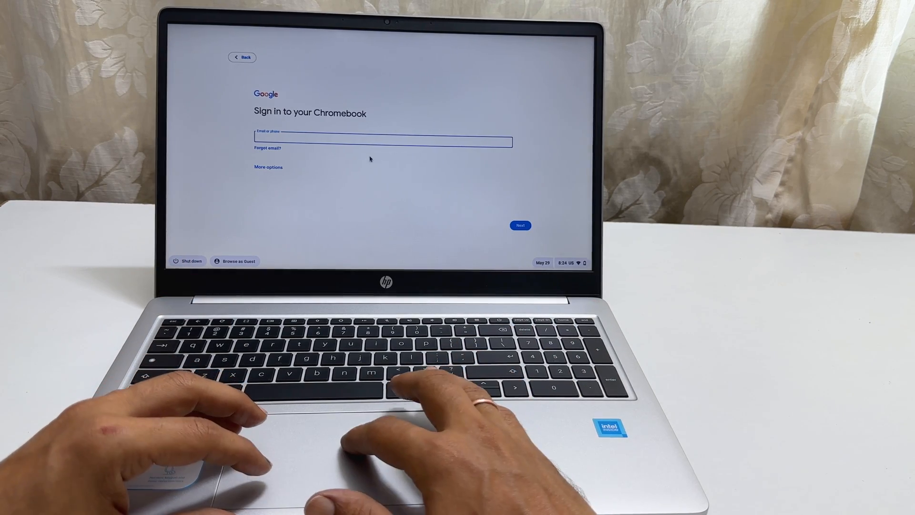
text(an)
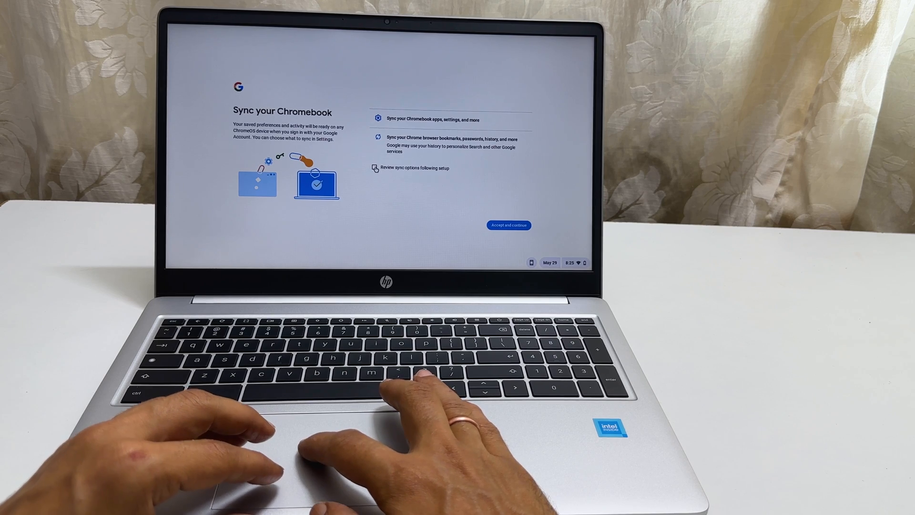
click(507, 224)
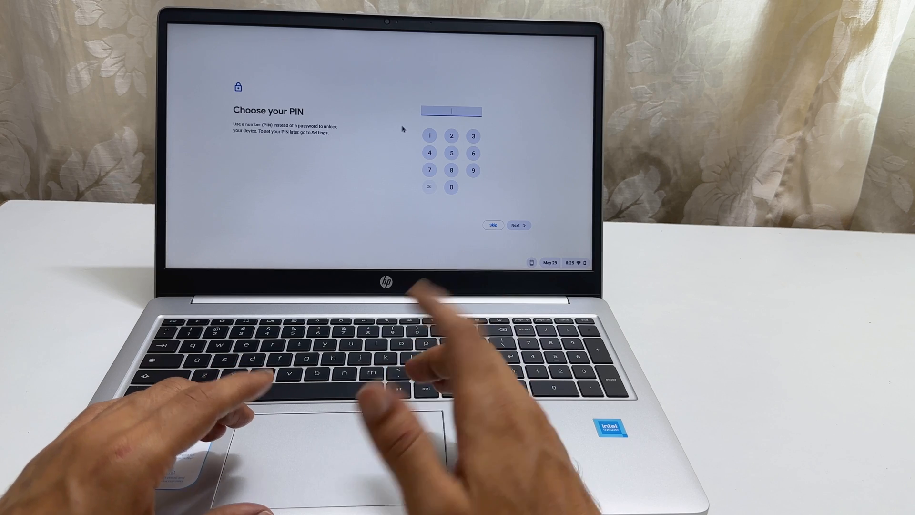
click(451, 135)
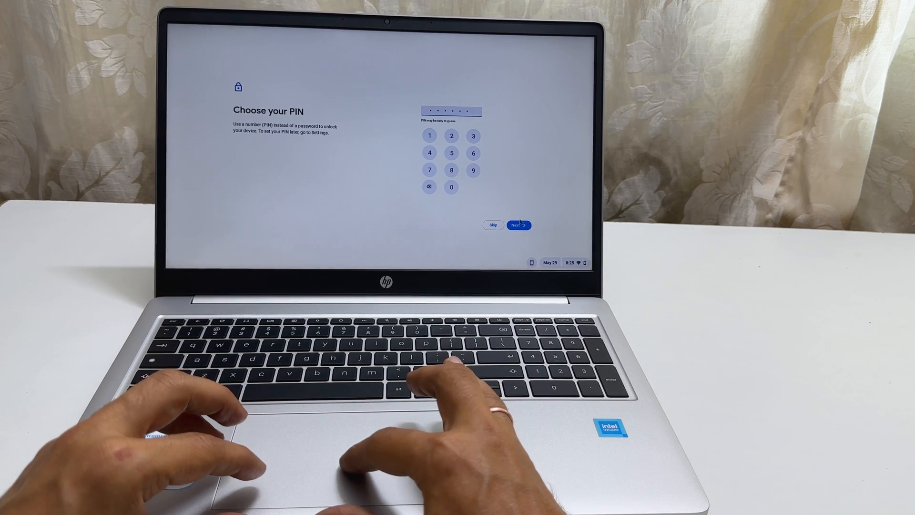
click(517, 224)
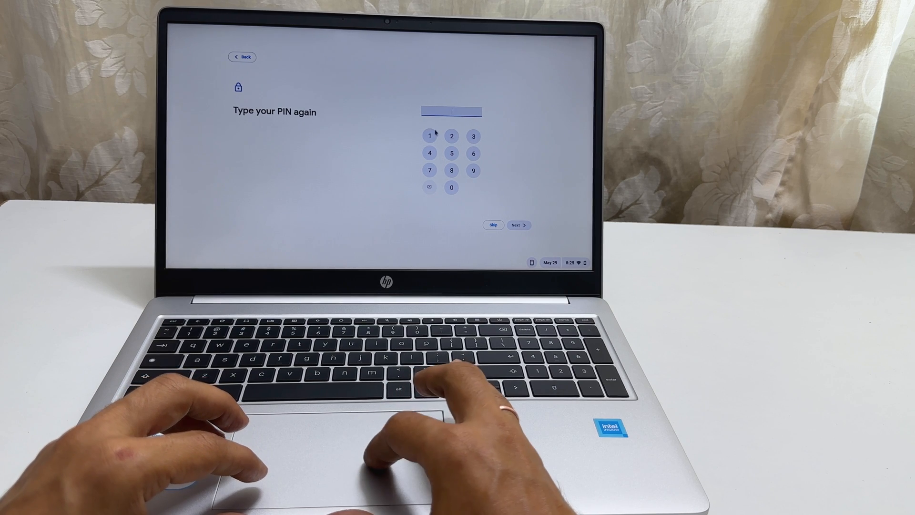
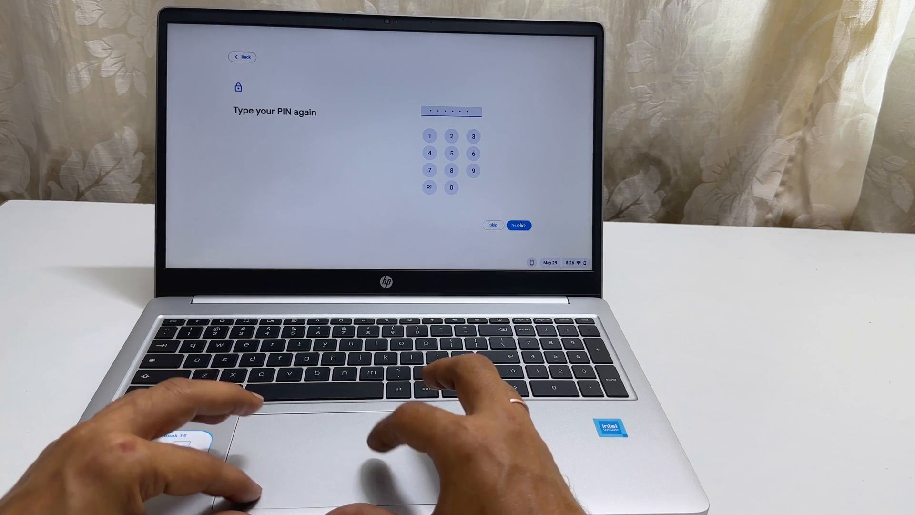
click(518, 225)
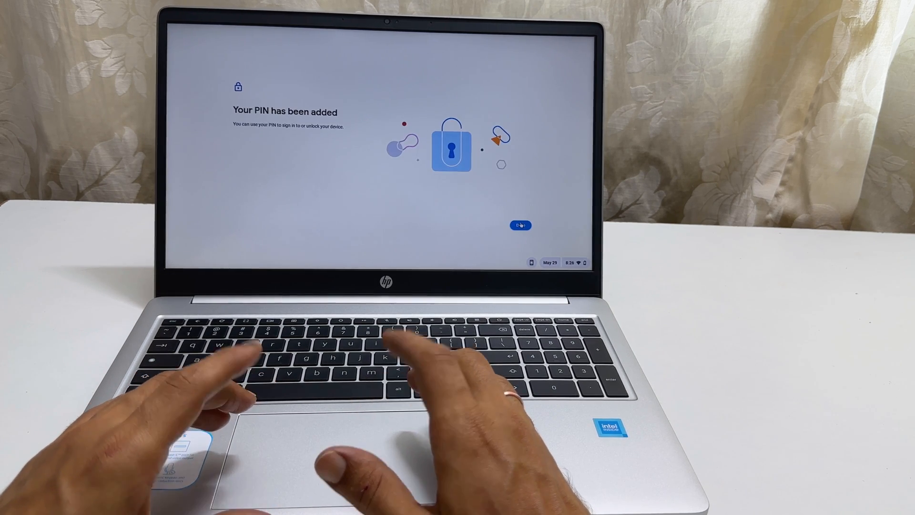
click(519, 225)
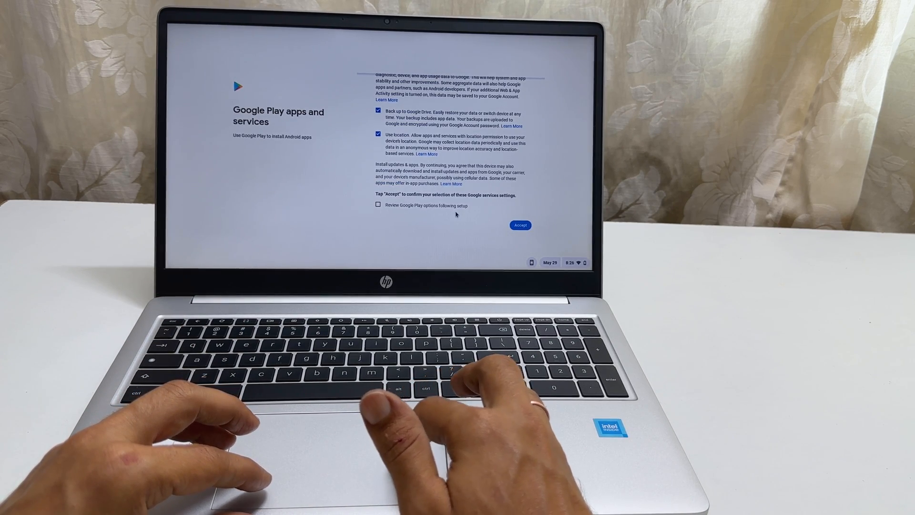
- Accept Google Play services with 'Review Google Play options following setup' checked, then browse suggested apps
click(378, 205)
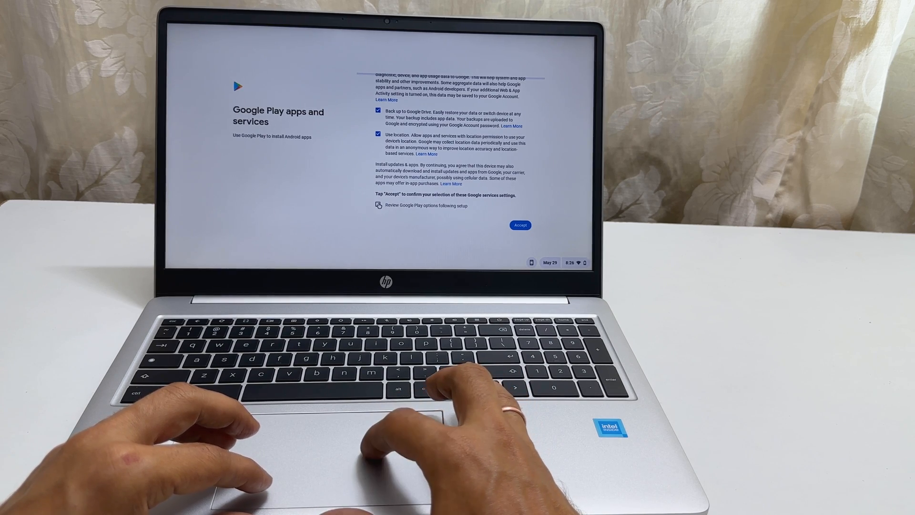
click(377, 205)
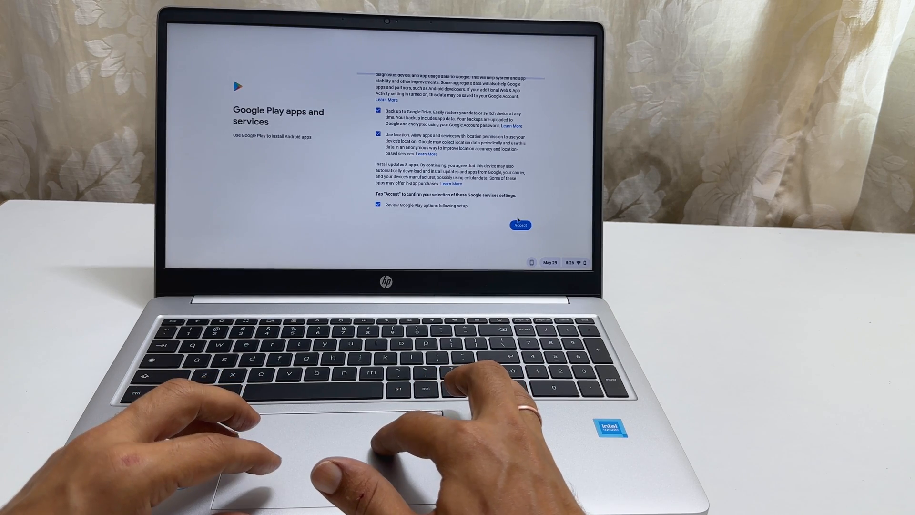
click(519, 225)
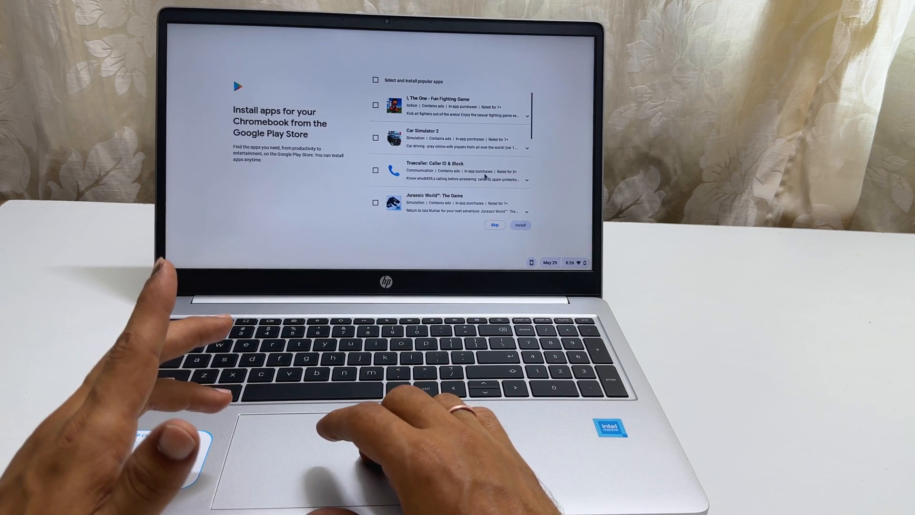
scroll(down, 3)
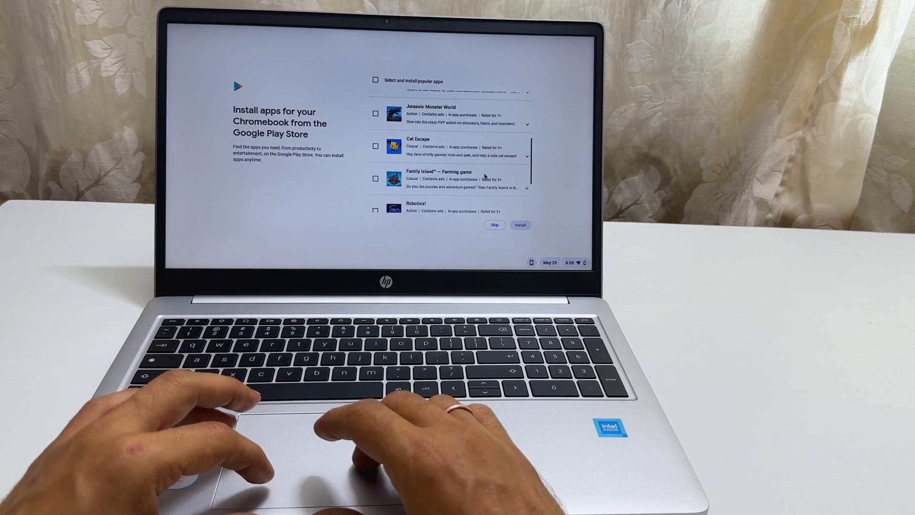
scroll(down, 3)
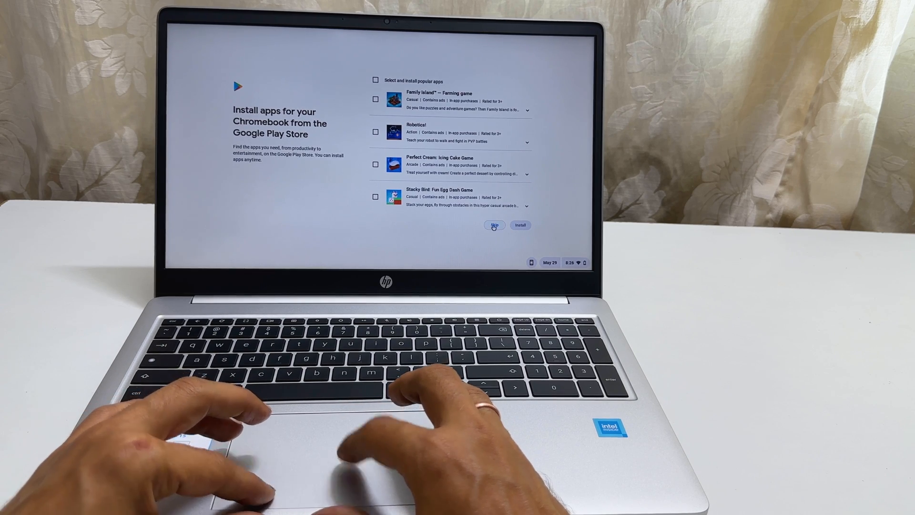
- Skip suggested apps, decline screen context, enable Hey Google, and keep the Auto theme
click(493, 226)
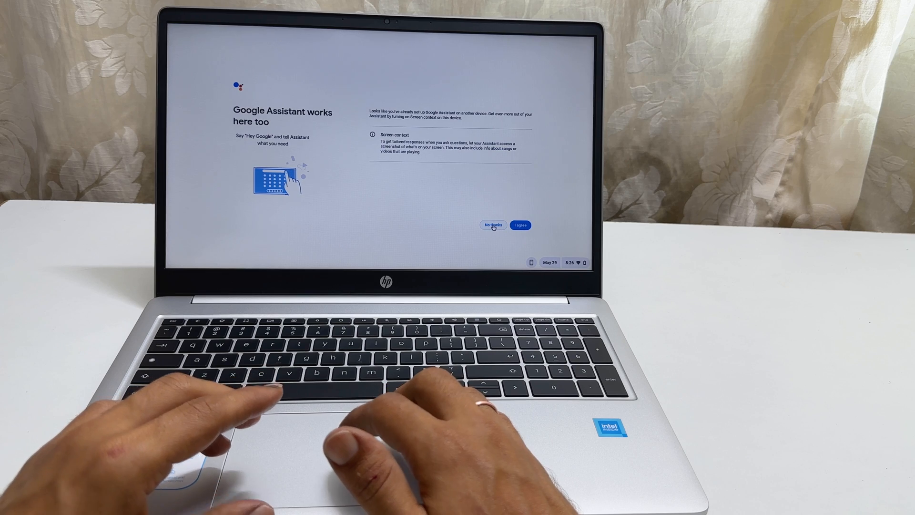
click(519, 224)
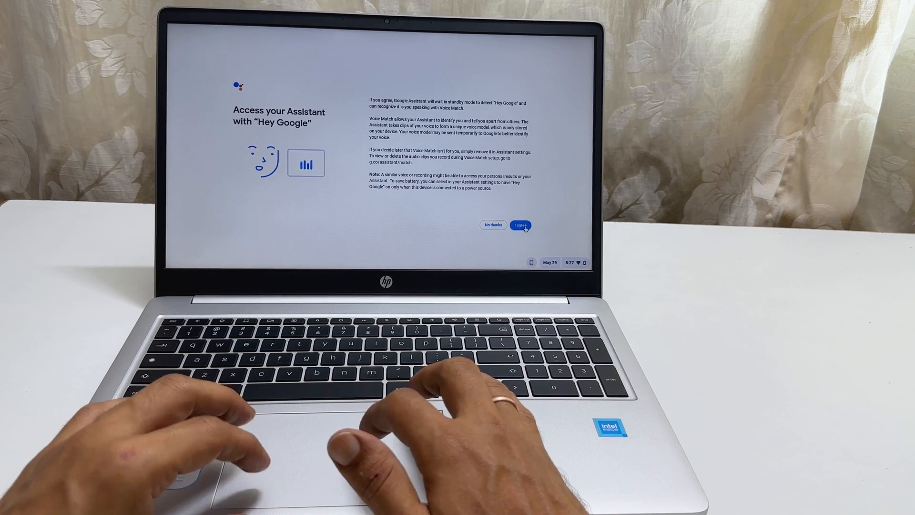
click(519, 226)
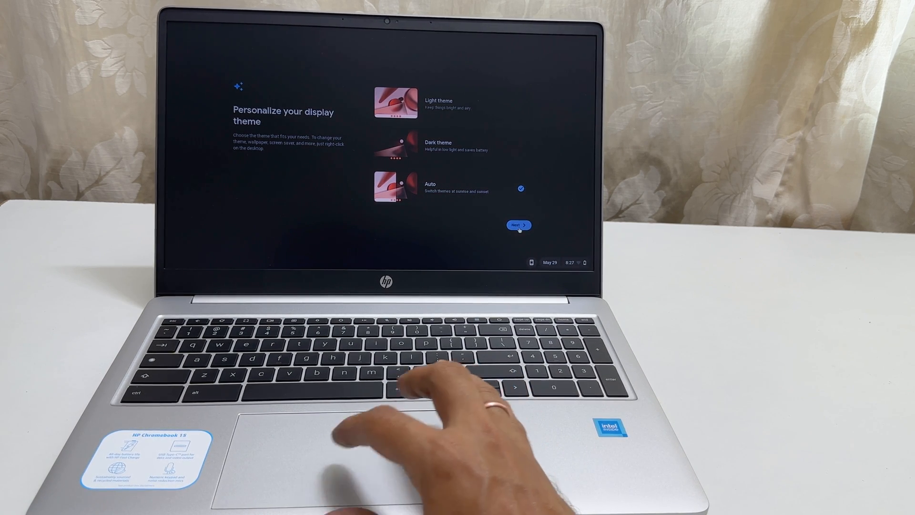
click(517, 224)
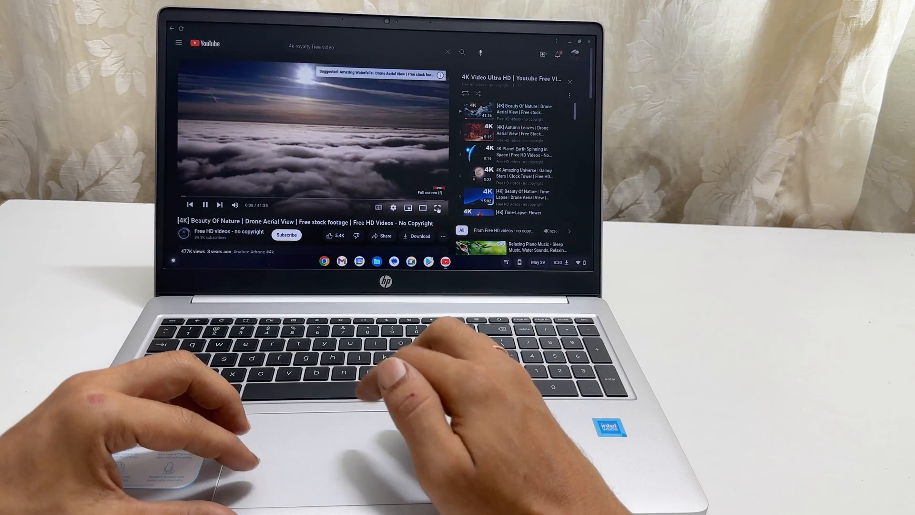
- Play the 4K nature video full screen, then close the YouTube window
click(436, 208)
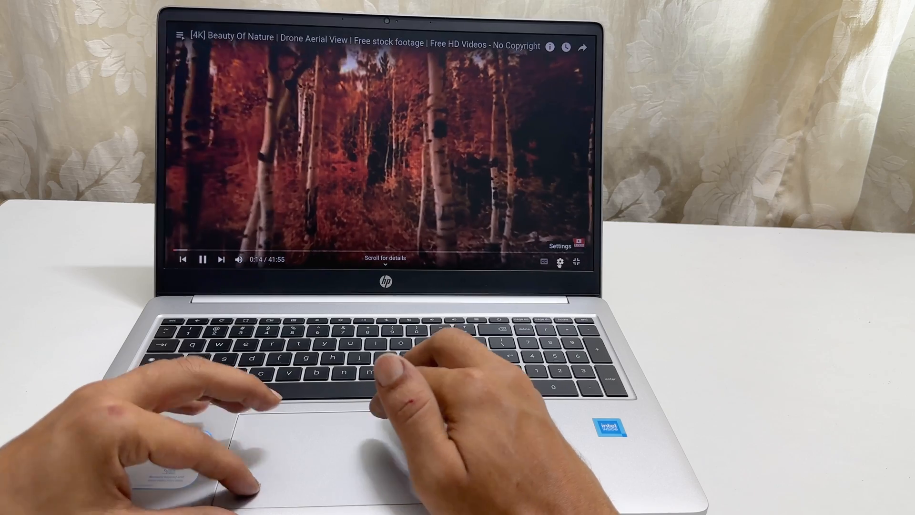
click(559, 262)
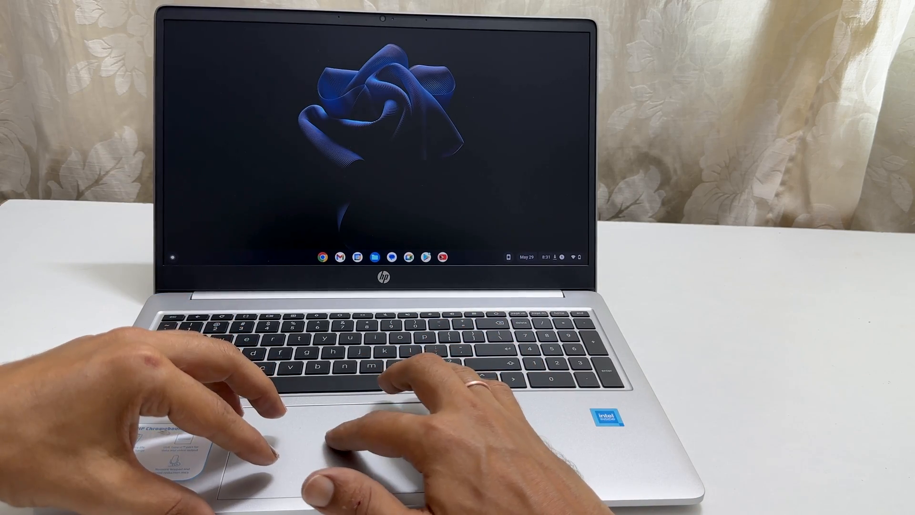
click(426, 256)
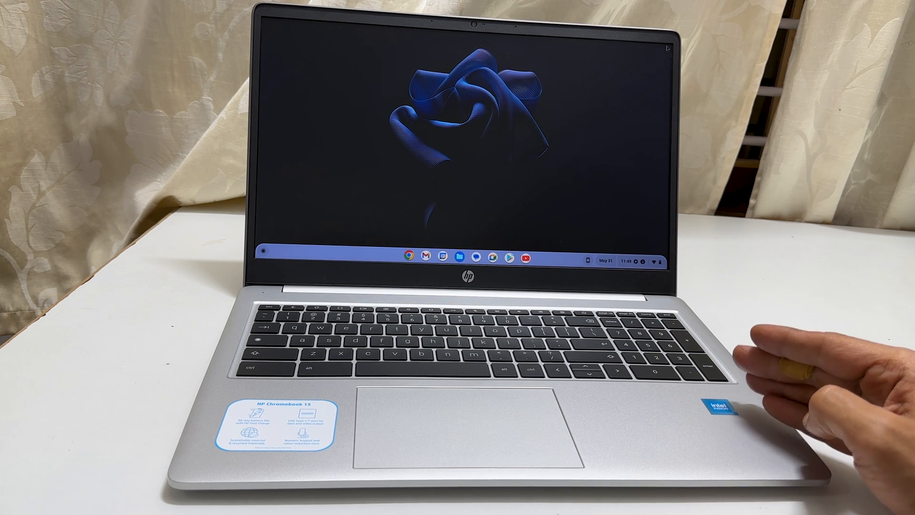
mouse_move(787, 379)
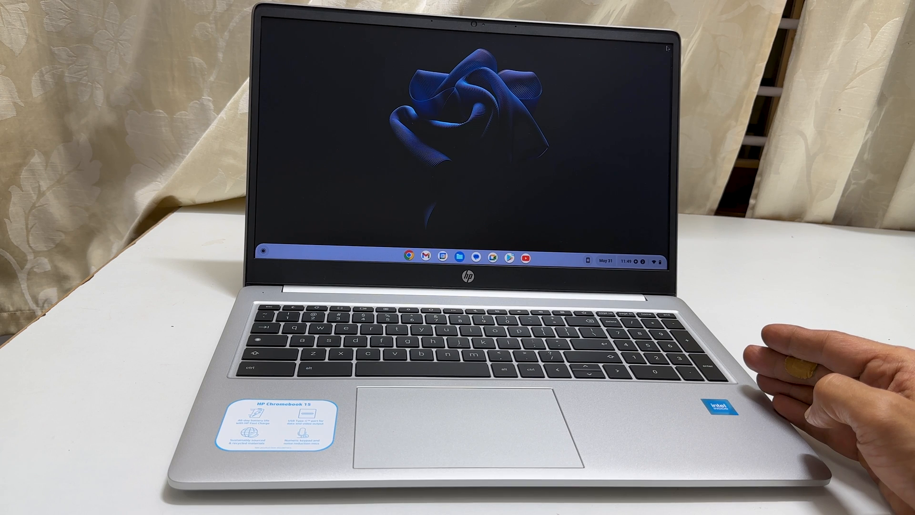